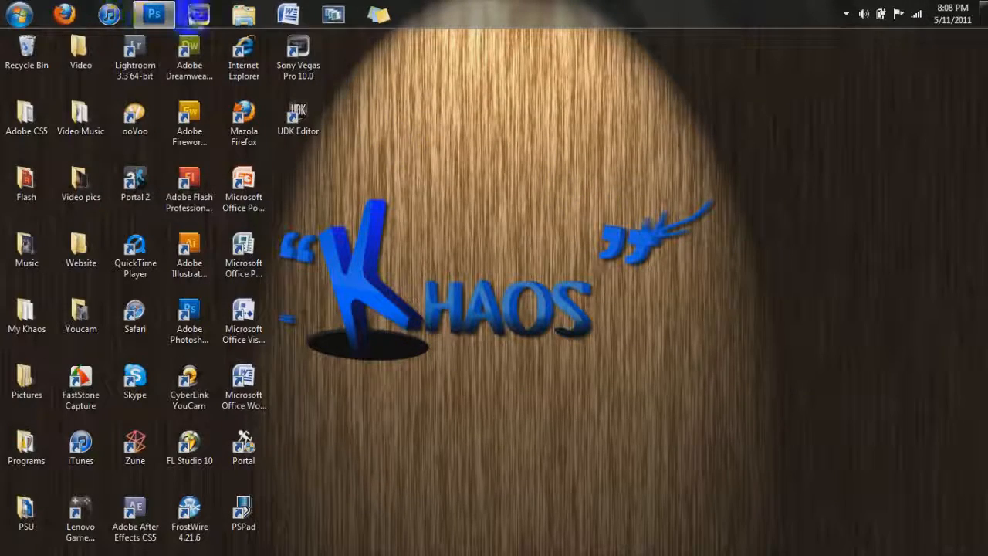
# Bring Photoshop forward to review the Card Front and Card Back documents before closing Card Back
pyautogui.click(153, 14)
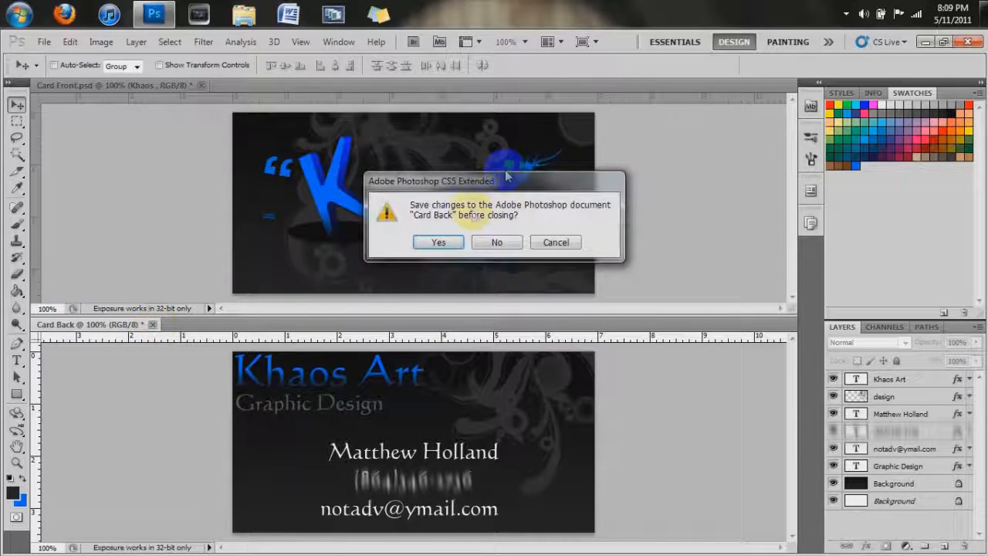
# Save Card Back as a PSD with maximize compatibility and close the card documents
pyautogui.click(439, 242)
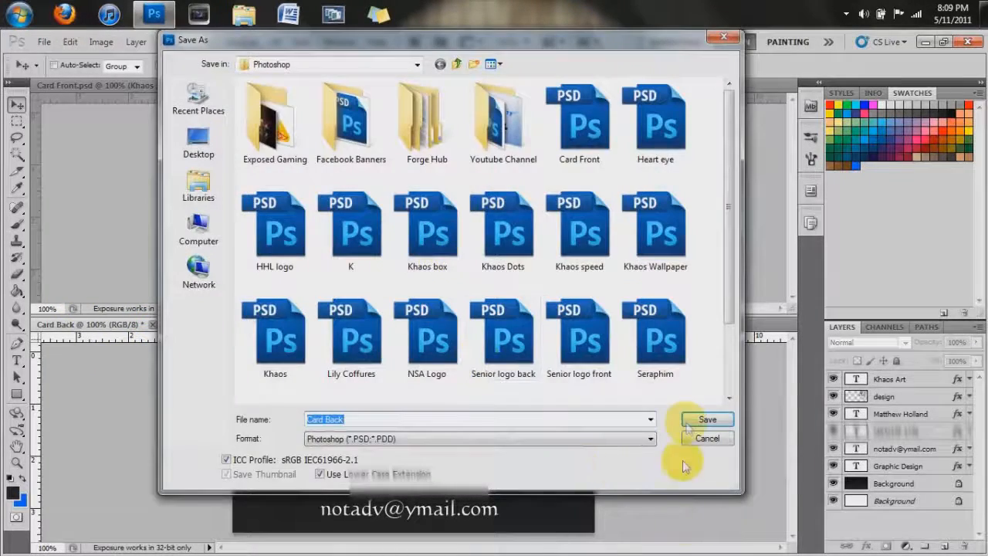
pyautogui.click(707, 420)
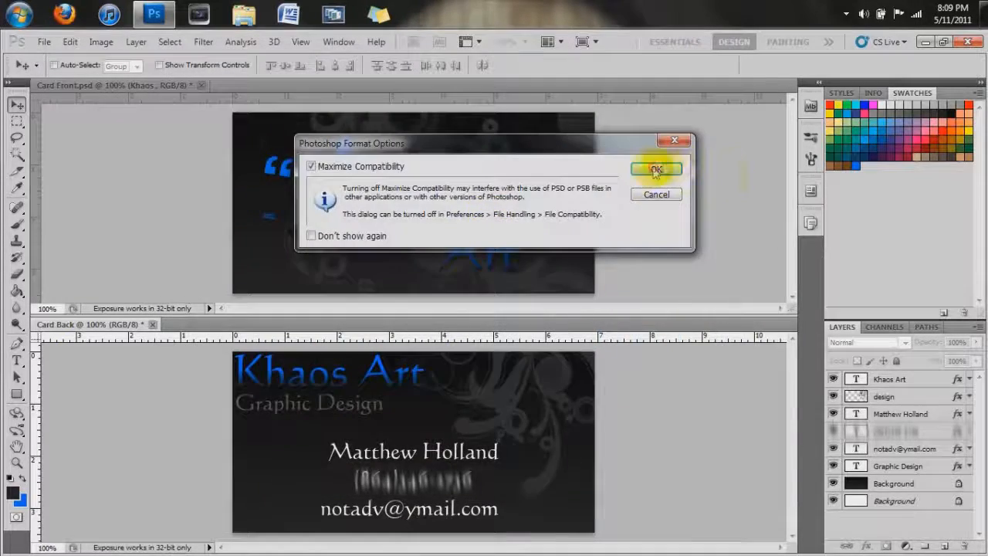
pyautogui.click(656, 168)
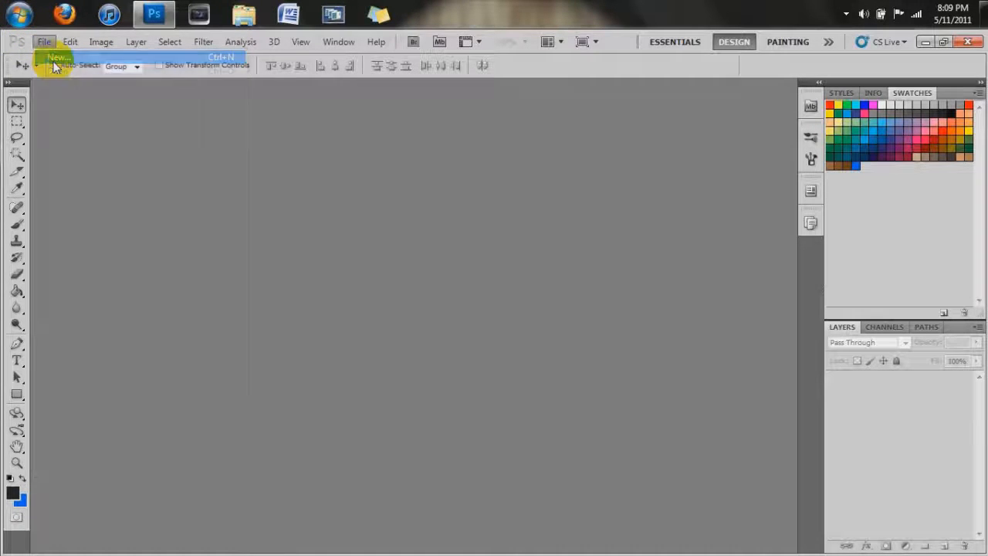
# Create a new 500×250 px document from the Business Card preset
pyautogui.click(57, 57)
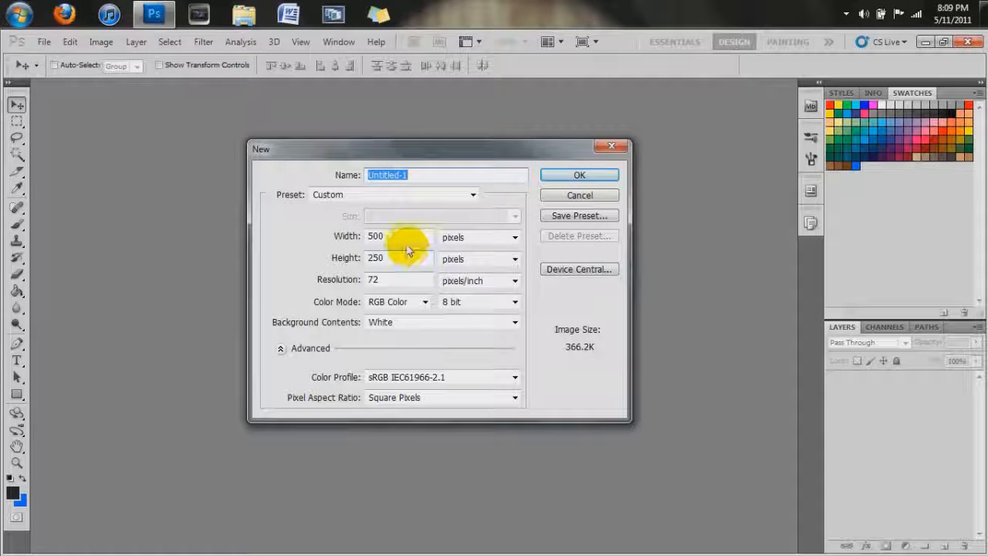
pyautogui.moveTo(395, 236)
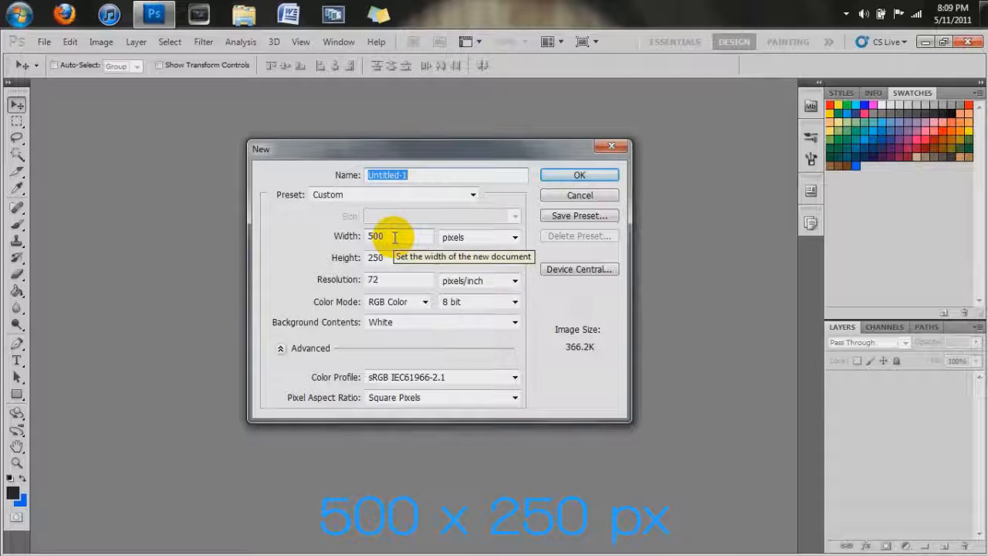
pyautogui.moveTo(515, 238)
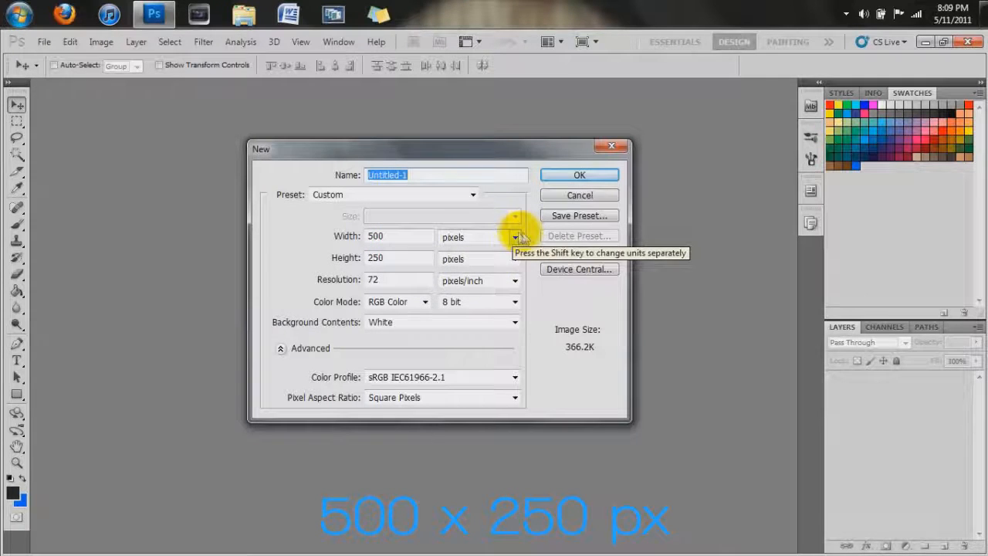
pyautogui.moveTo(516, 238)
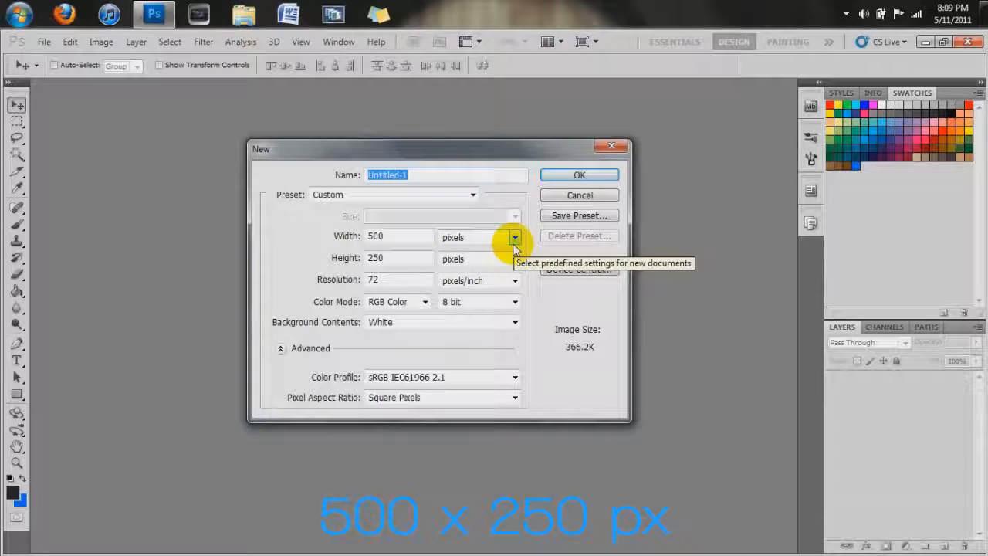
pyautogui.moveTo(516, 238)
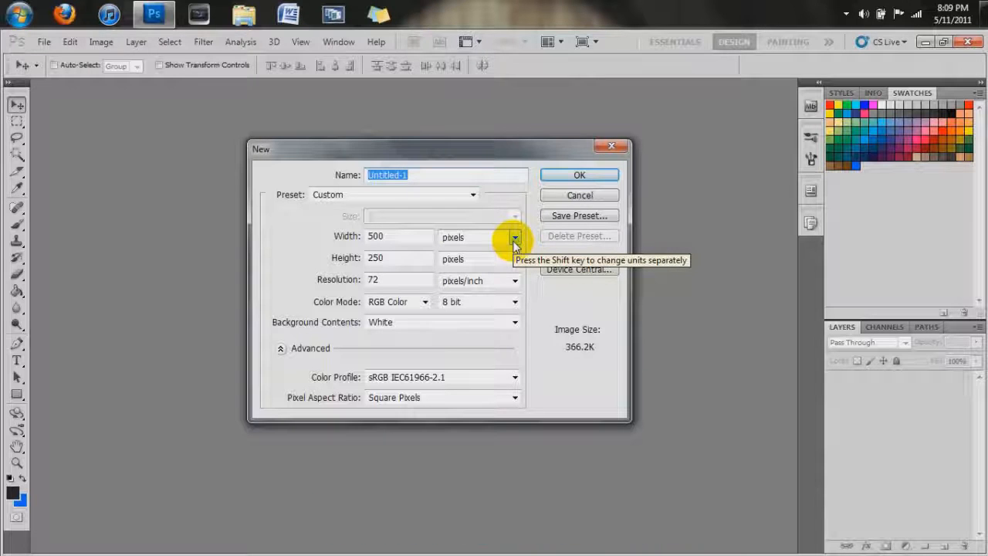
pyautogui.click(472, 195)
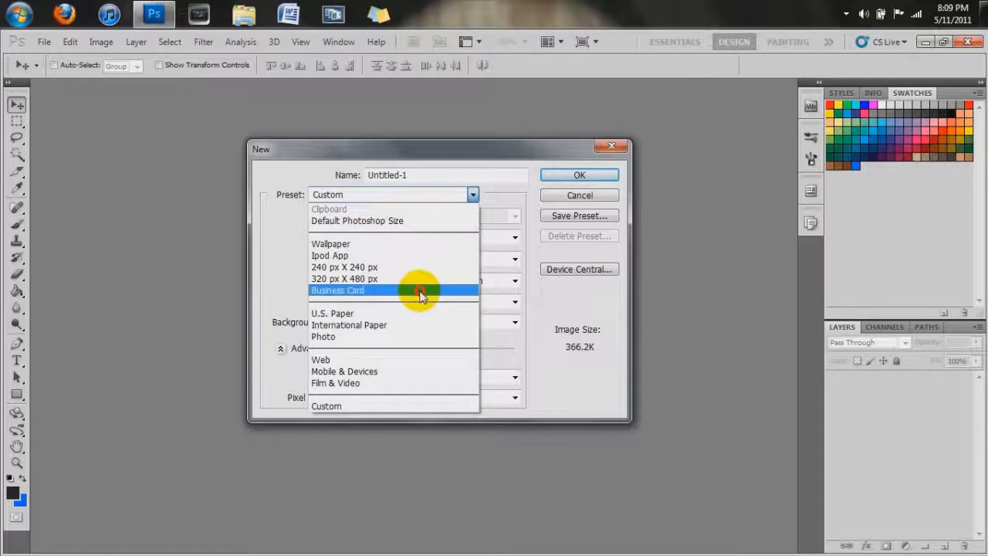
pyautogui.click(336, 290)
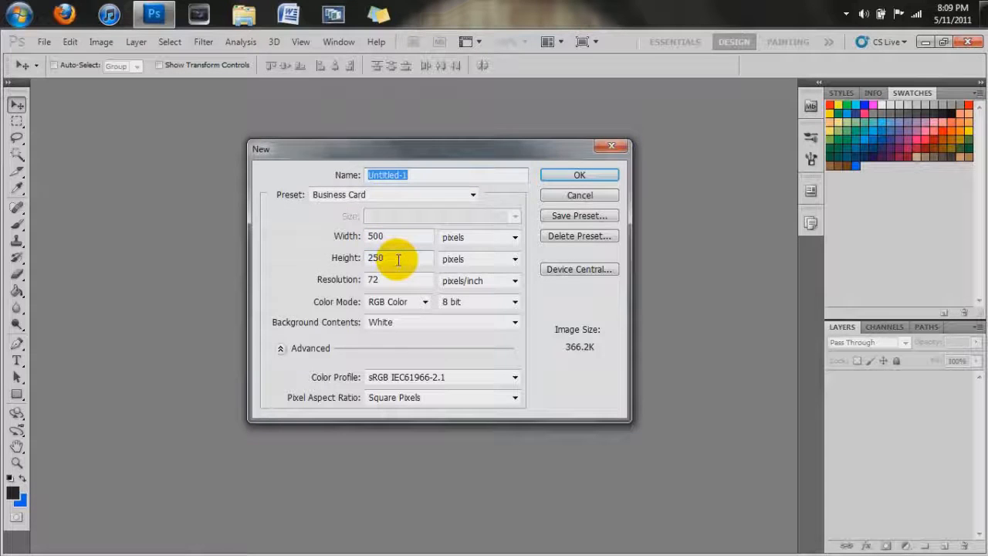
pyautogui.click(579, 175)
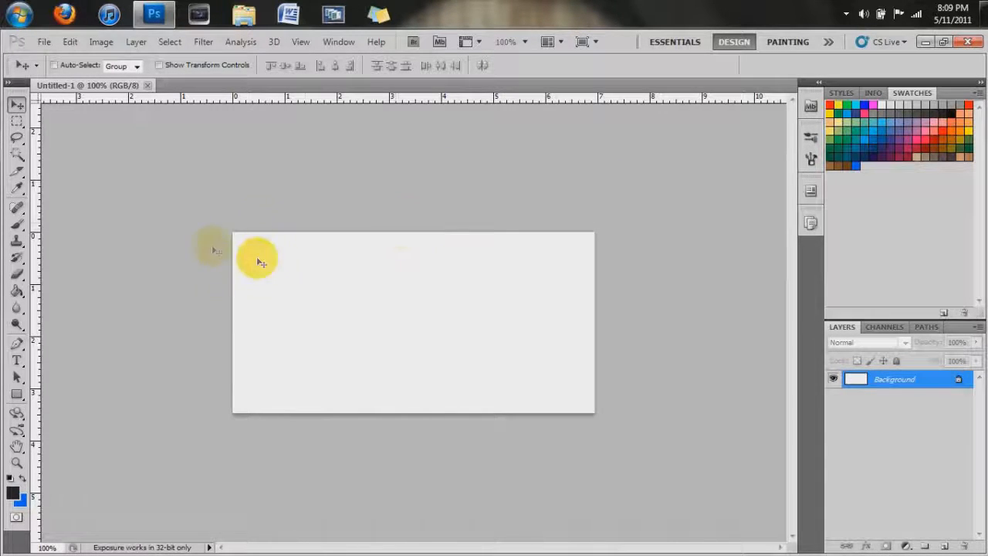
pyautogui.moveTo(610, 312)
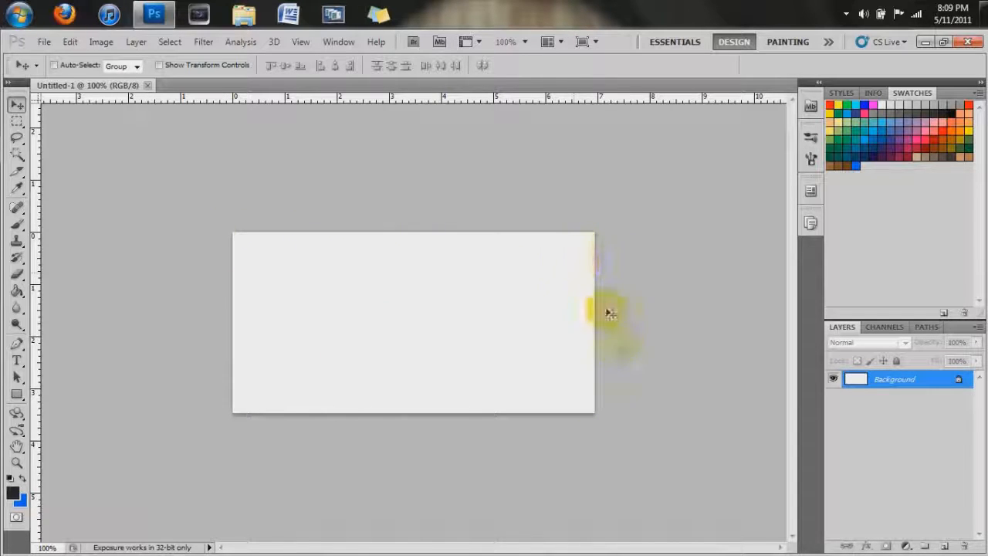
pyautogui.moveTo(599, 348)
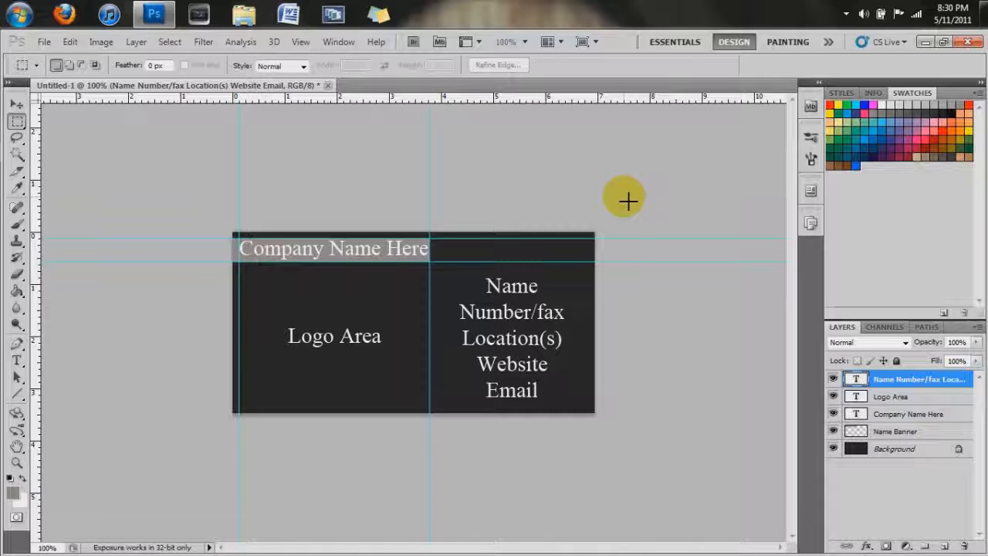
pyautogui.moveTo(691, 253)
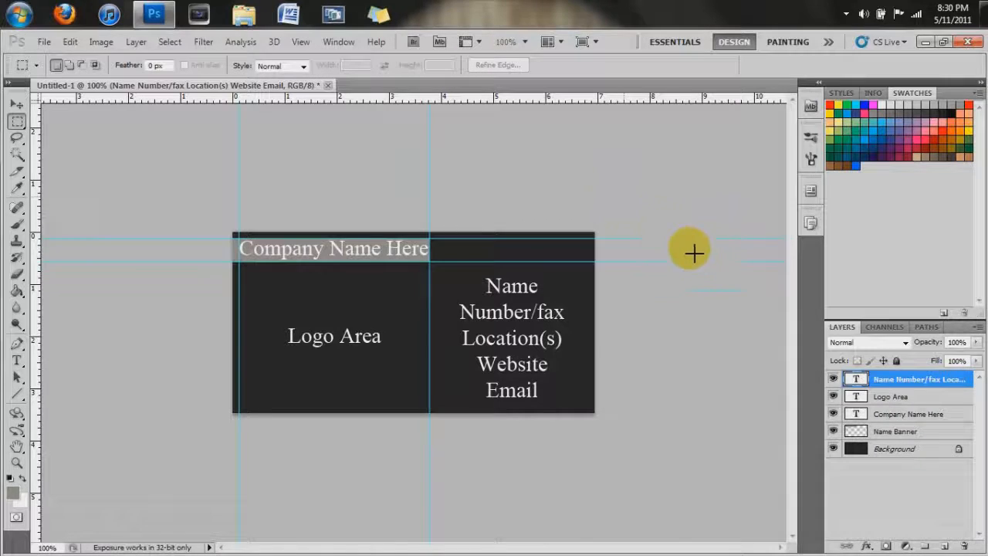
# Select the Logo Area layer in the Layers panel
pyautogui.click(893, 395)
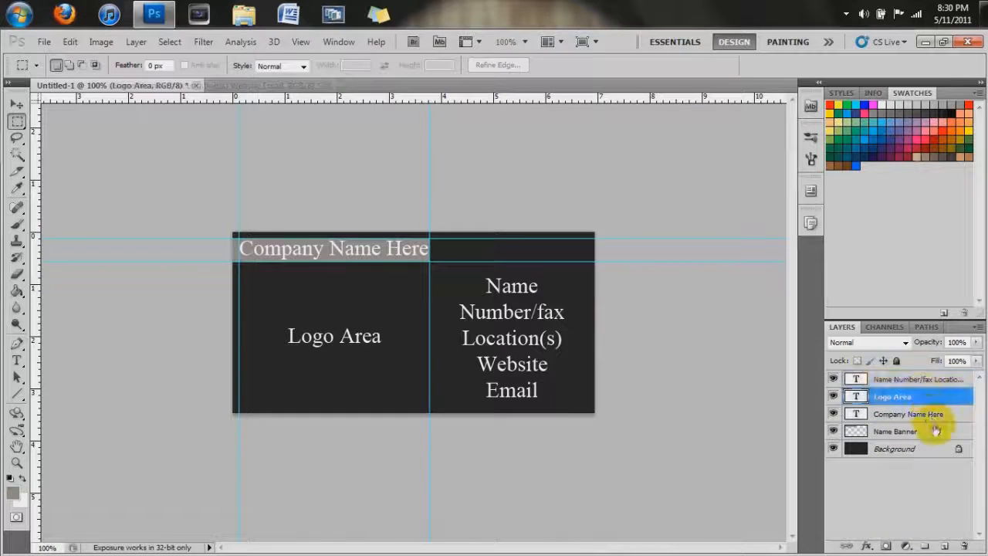
pyautogui.click(917, 378)
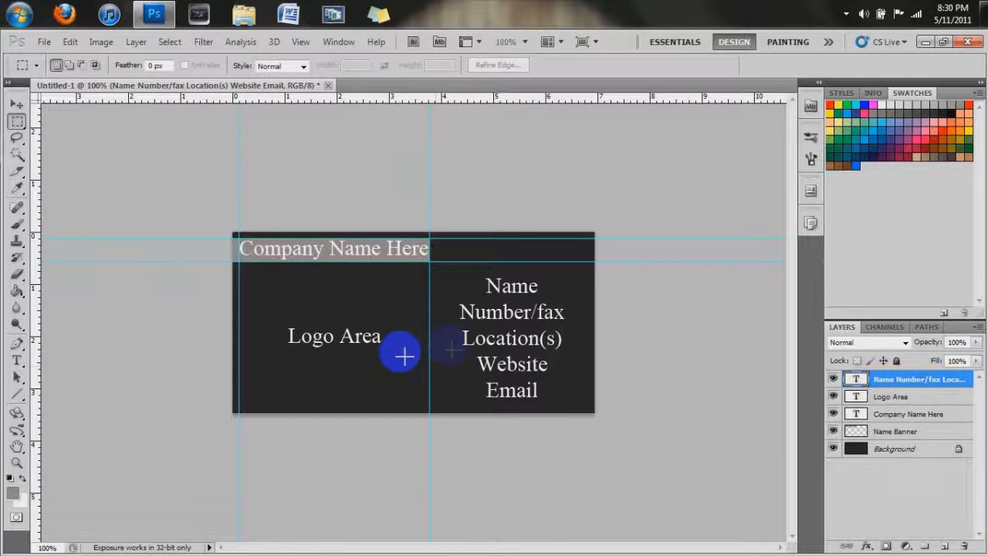
pyautogui.click(15, 105)
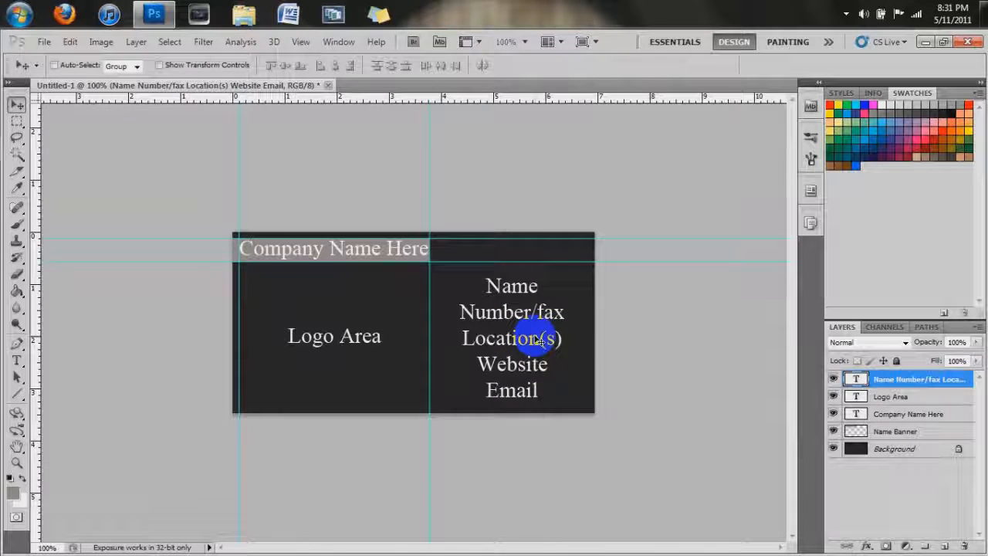
pyautogui.moveTo(466, 389)
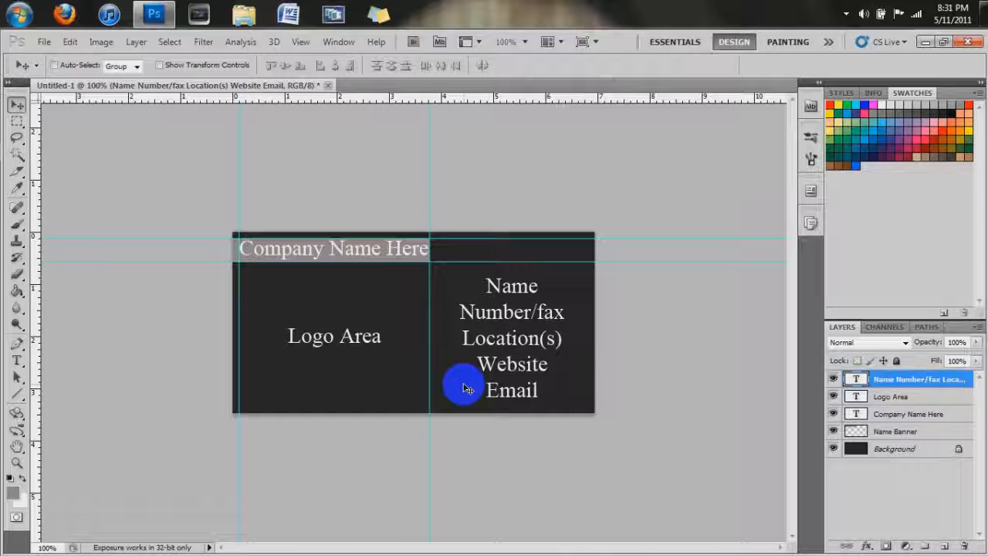